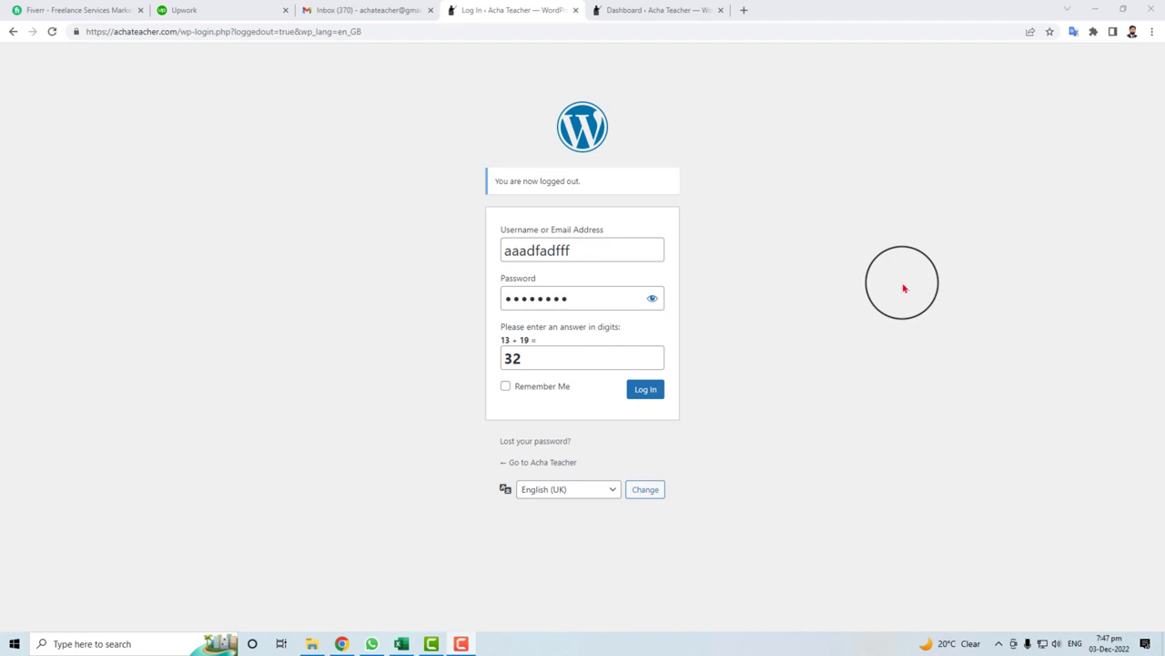
{"action": "mouse_move", "coordinate": [647, 562]}
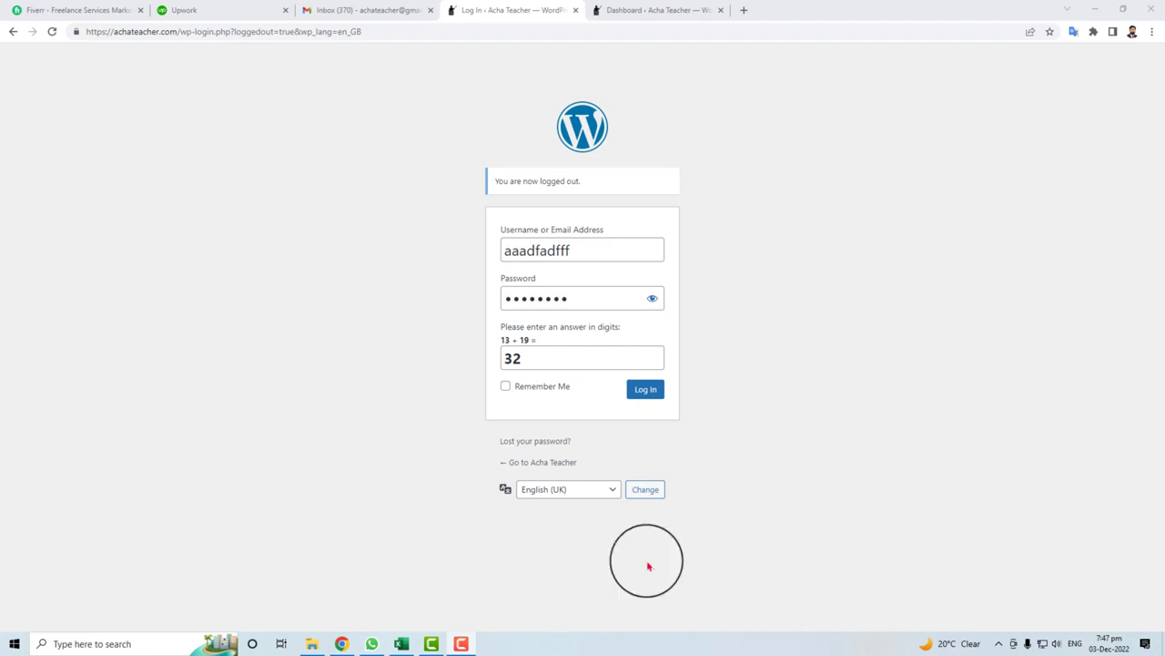
{"action": "mouse_move", "coordinate": [740, 321]}
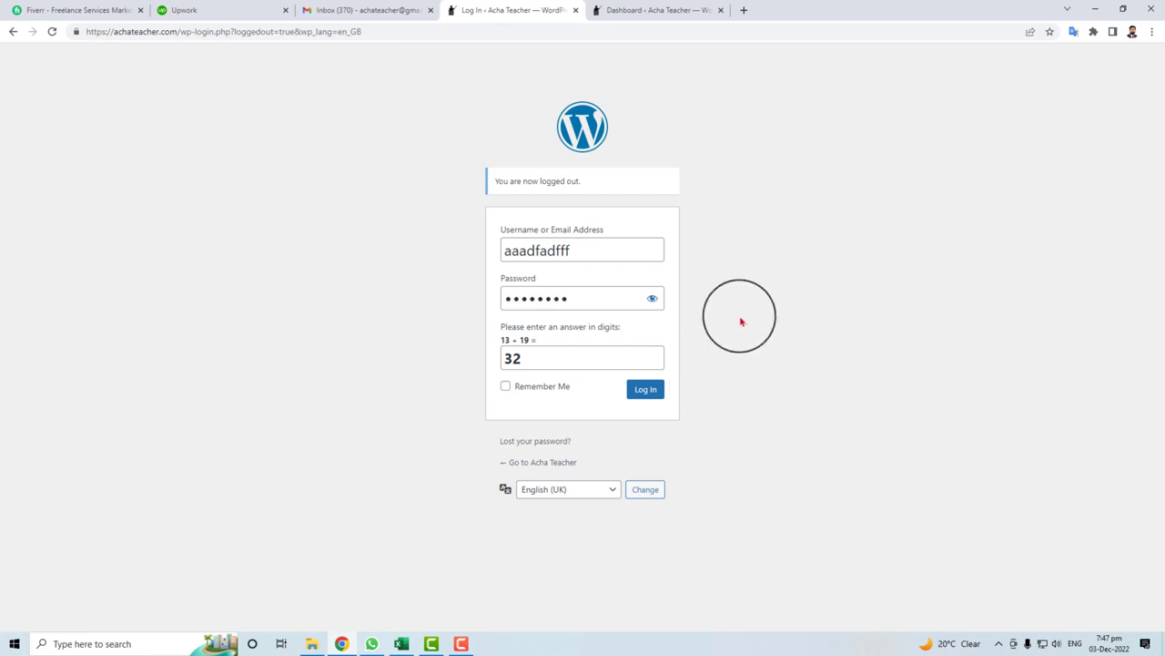
{"action": "mouse_move", "coordinate": [798, 429]}
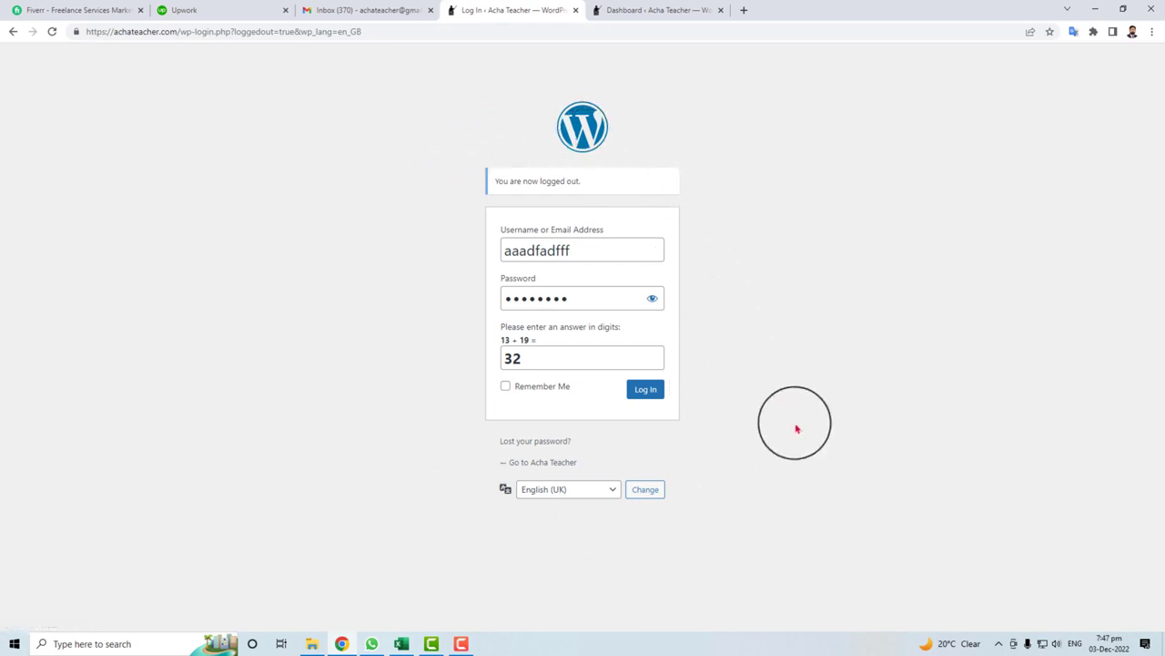
{"action": "mouse_move", "coordinate": [684, 383]}
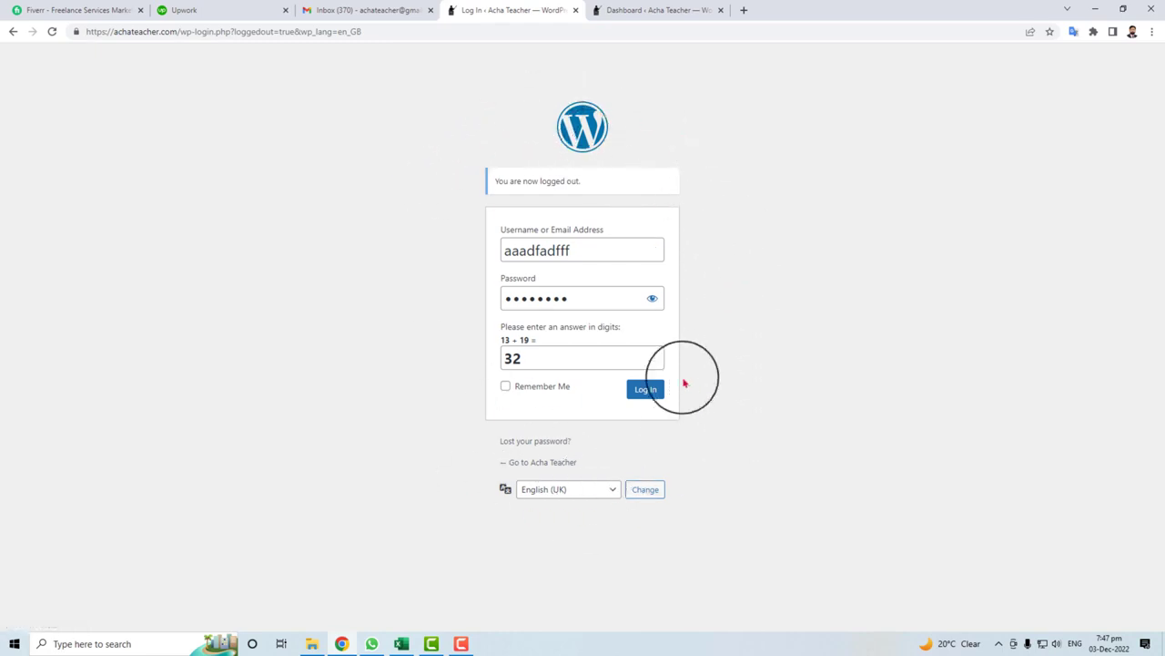
Sign in to the admin area and bring up the All Users list with both administrator accounts.
{"action": "left_click", "coordinate": [644, 390]}
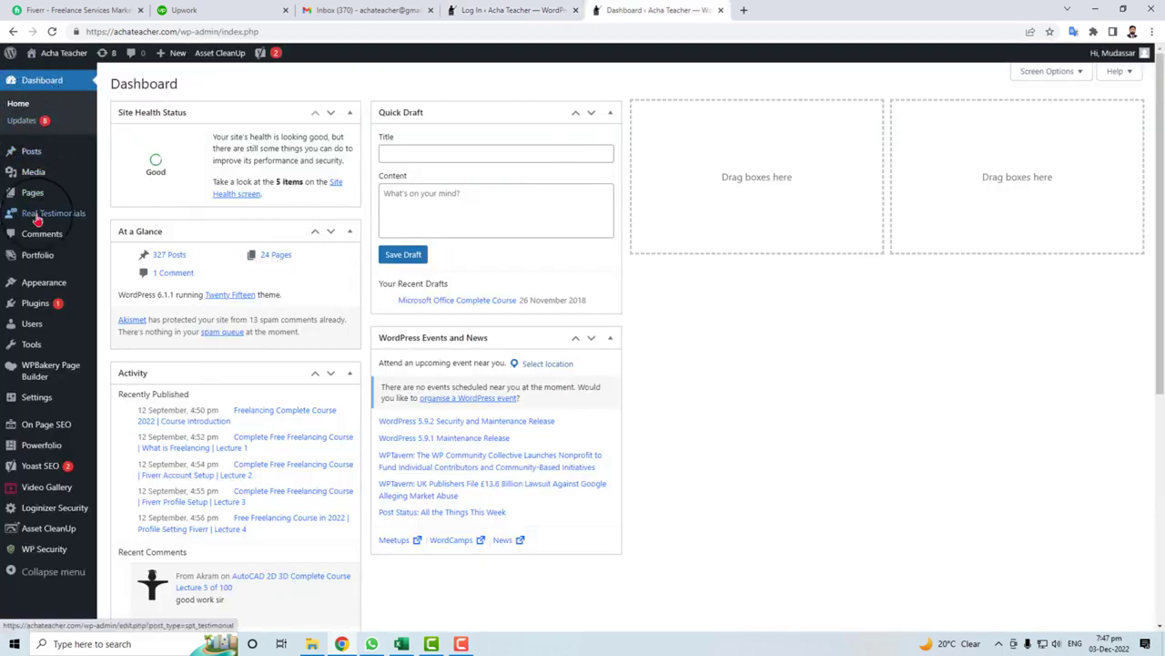
{"action": "mouse_move", "coordinate": [33, 325]}
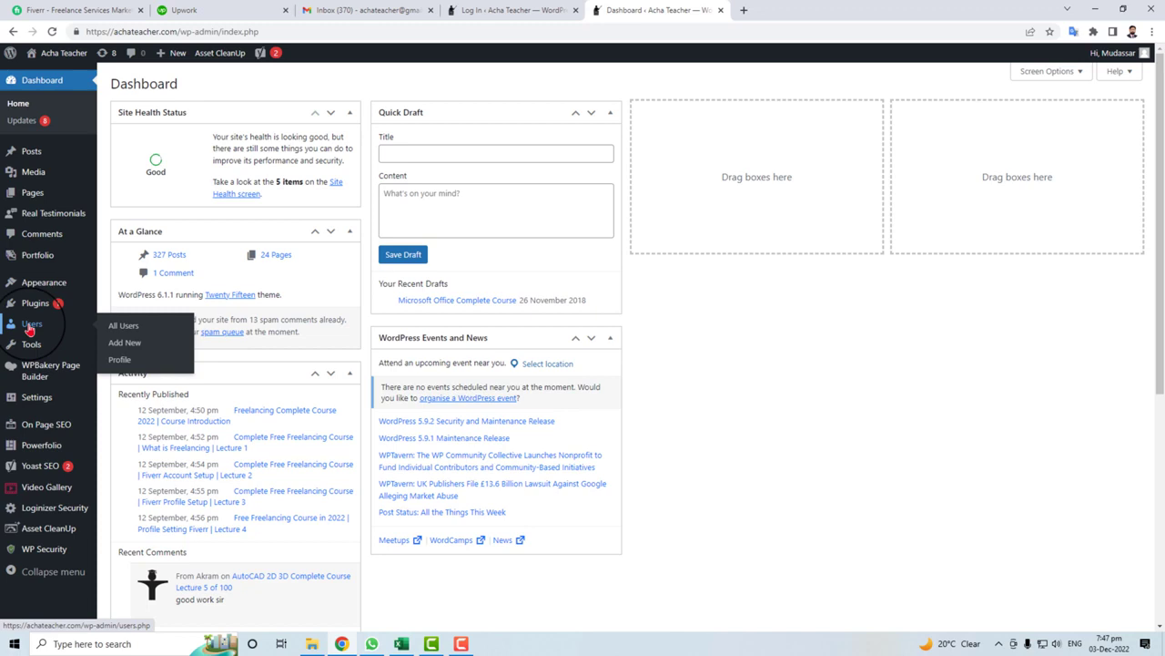
{"action": "left_click", "coordinate": [124, 324]}
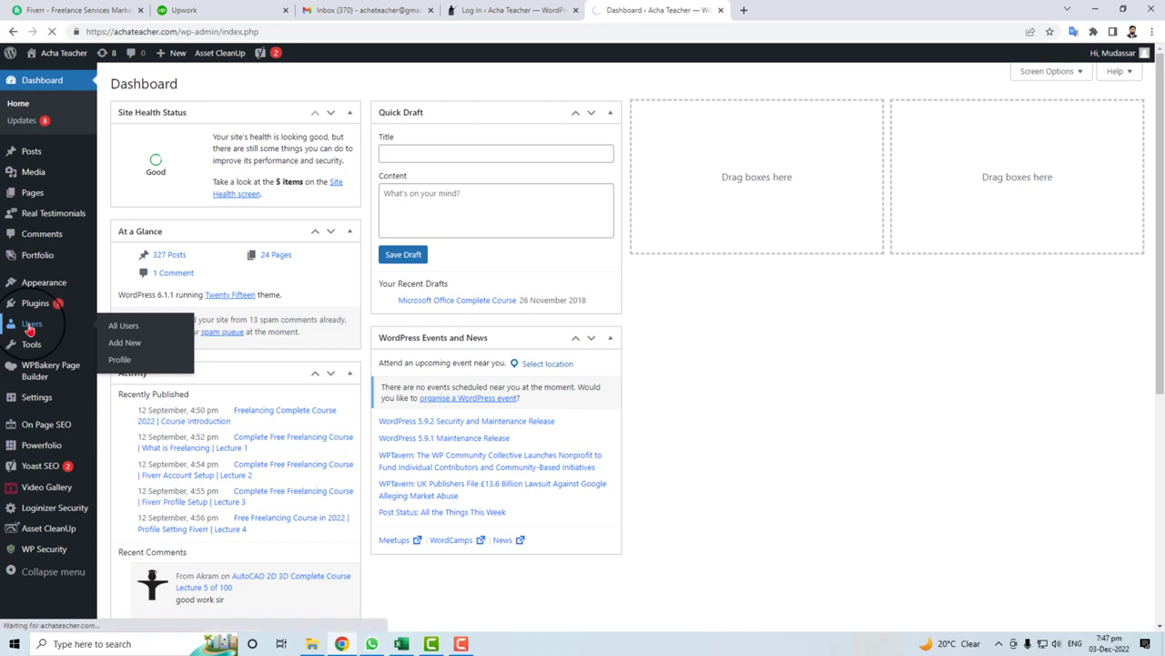
{"action": "left_click", "coordinate": [124, 324]}
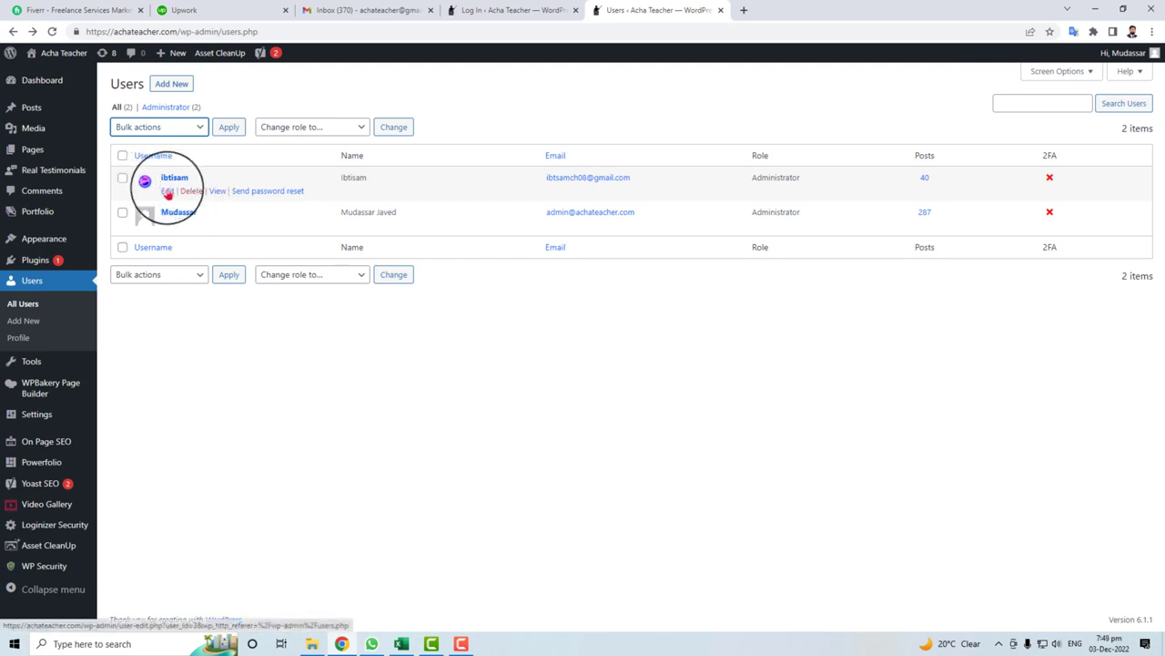
Edit the first administrator's profile and review its personal options, name, role, email and contact fields.
{"action": "left_click", "coordinate": [167, 191]}
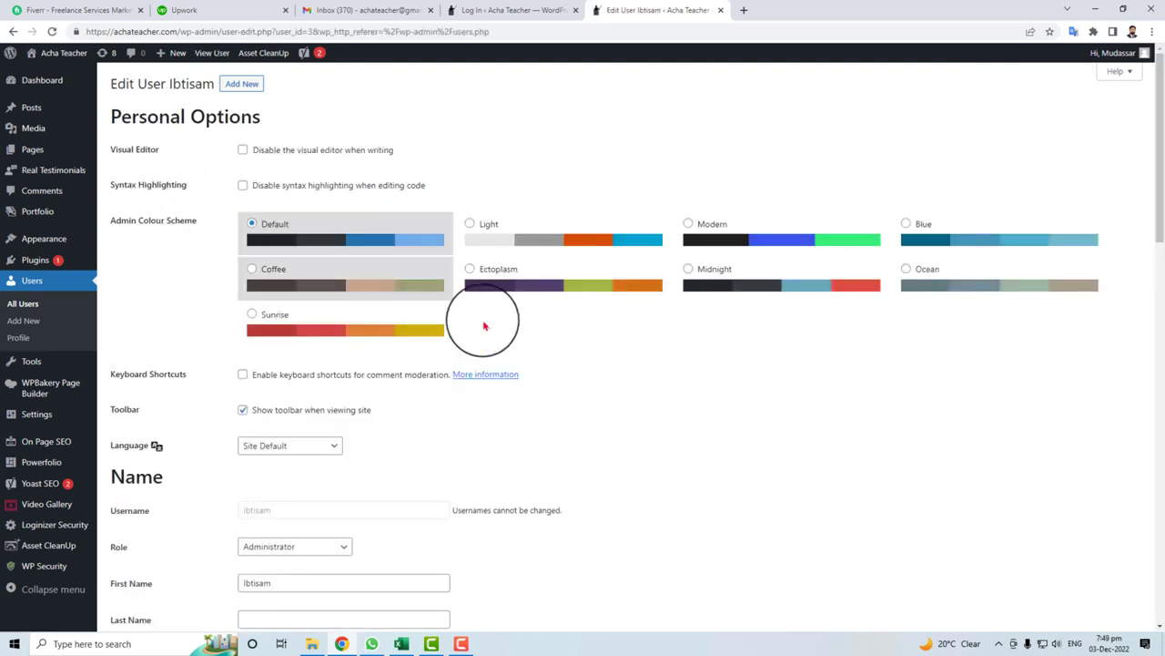
{"action": "scroll", "scroll_direction": "down", "scroll_amount": 3}
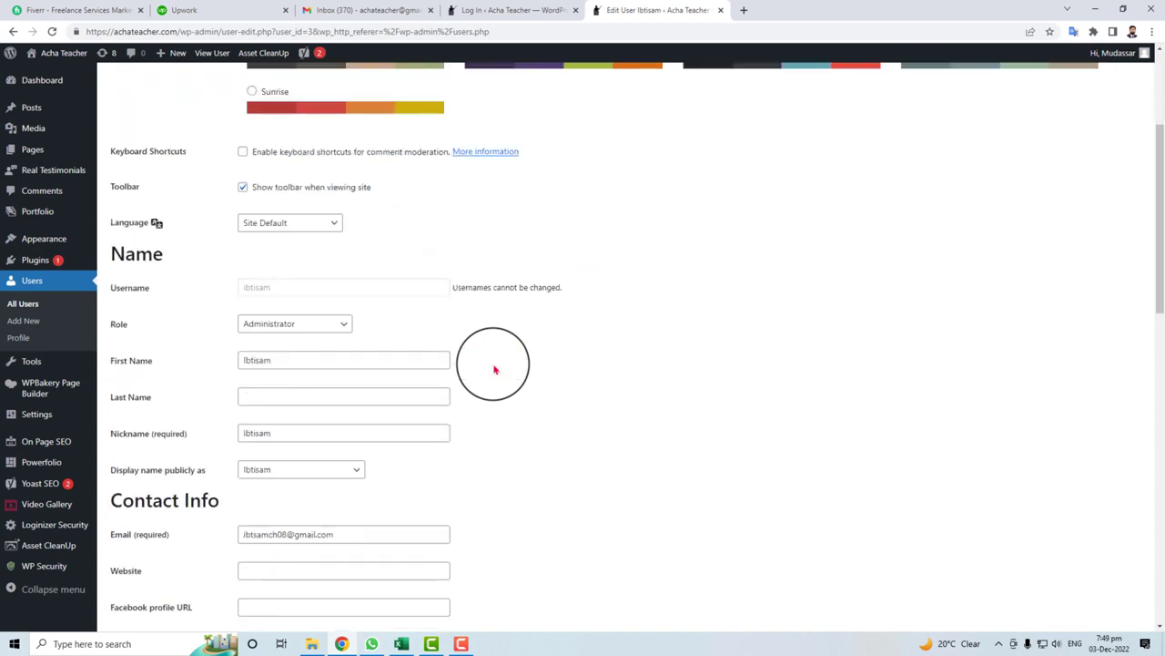
{"action": "scroll", "scroll_direction": "down", "scroll_amount": 3}
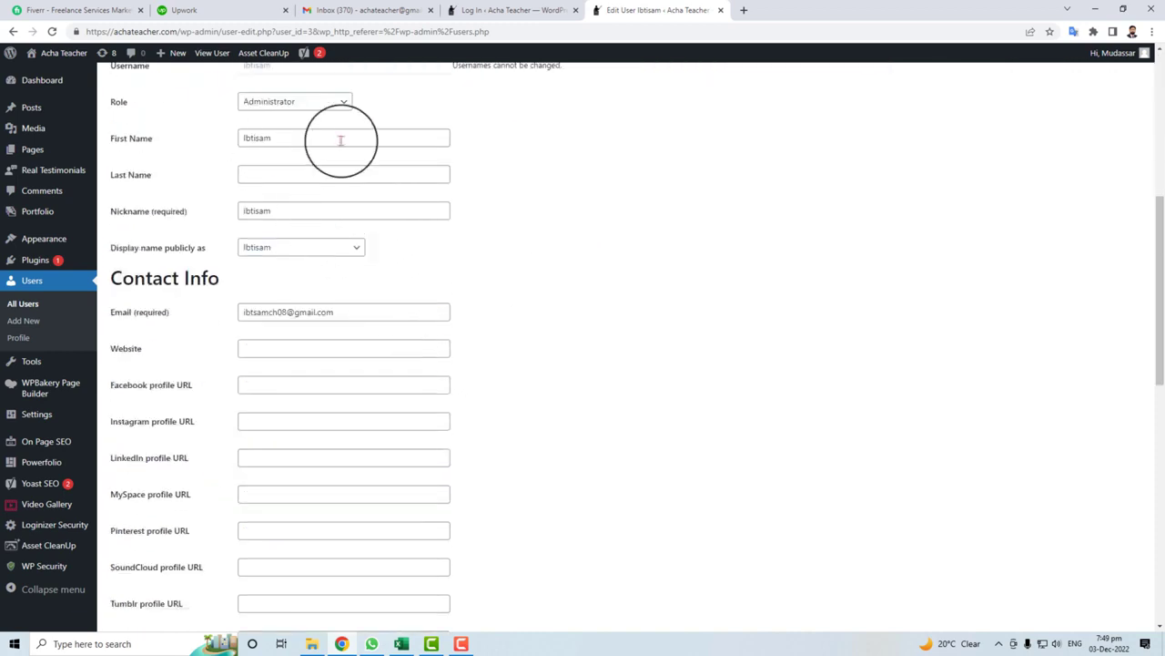
{"action": "mouse_move", "coordinate": [191, 147]}
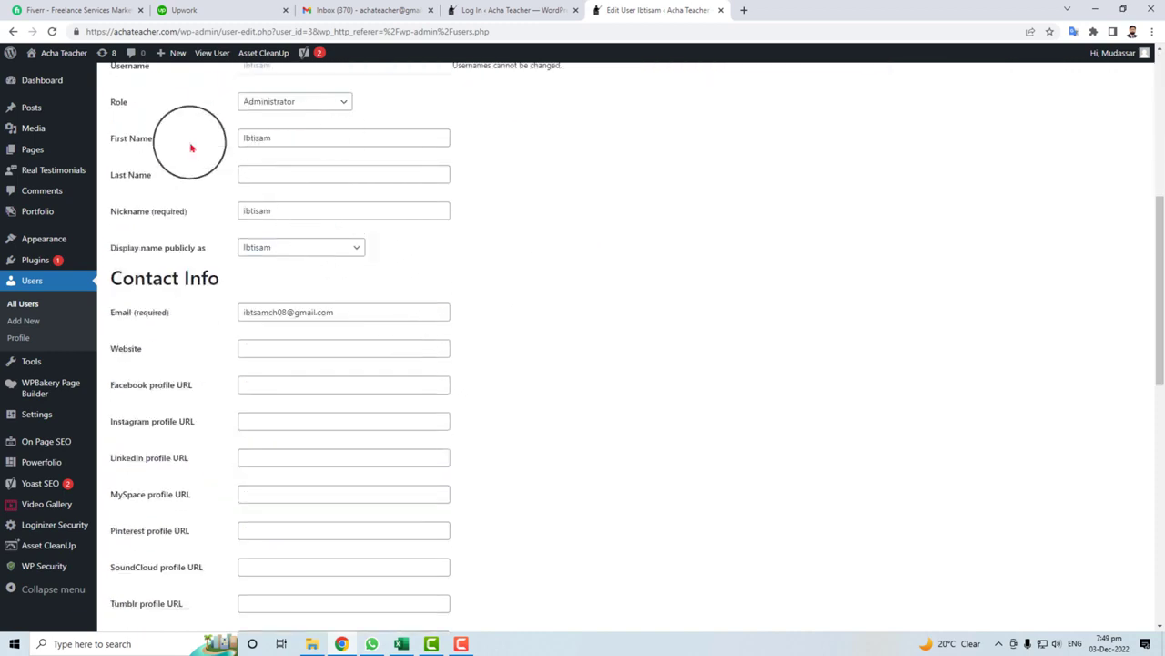
{"action": "left_click", "coordinate": [342, 212]}
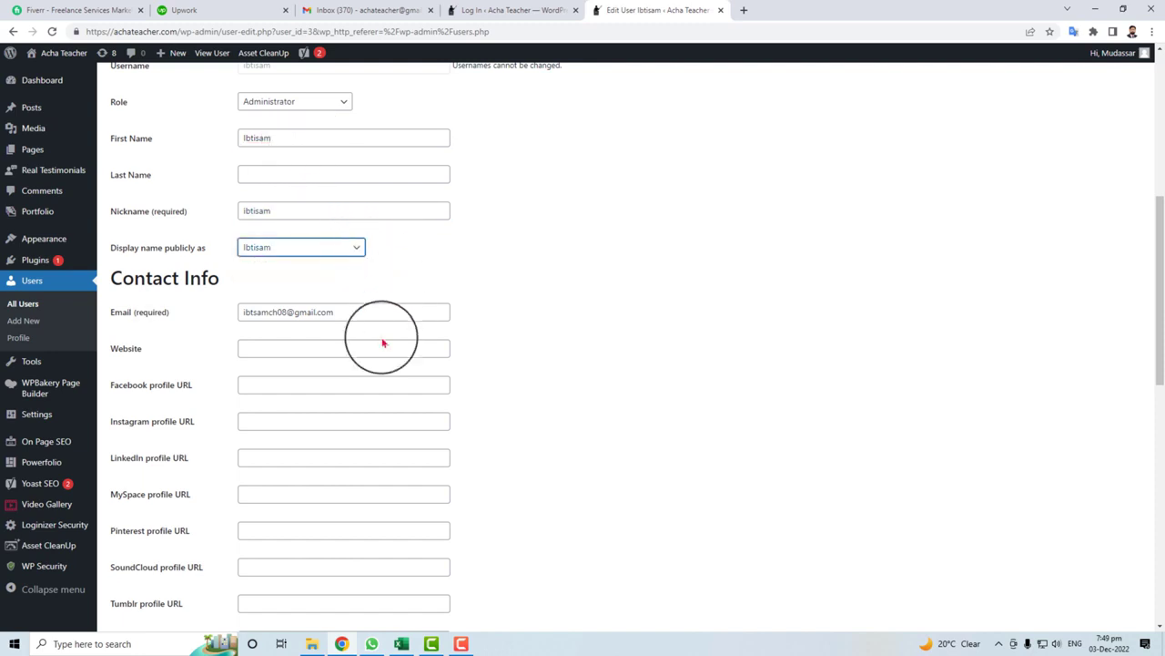
{"action": "scroll", "scroll_direction": "down", "scroll_amount": 3}
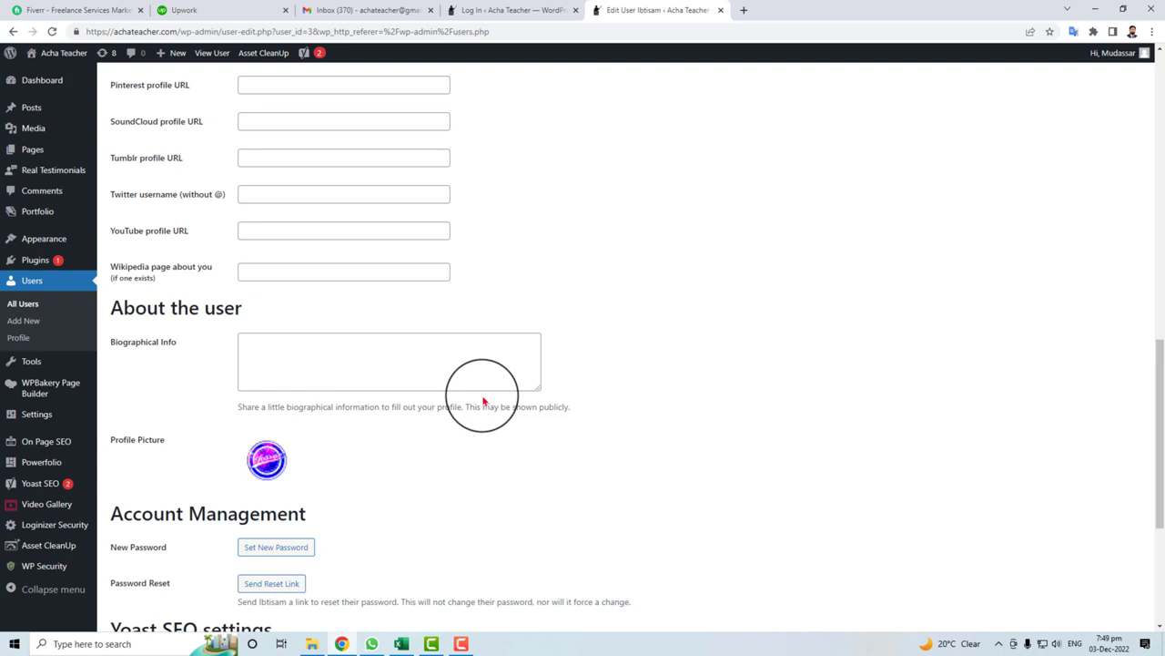
{"action": "scroll", "scroll_direction": "up", "scroll_amount": 3}
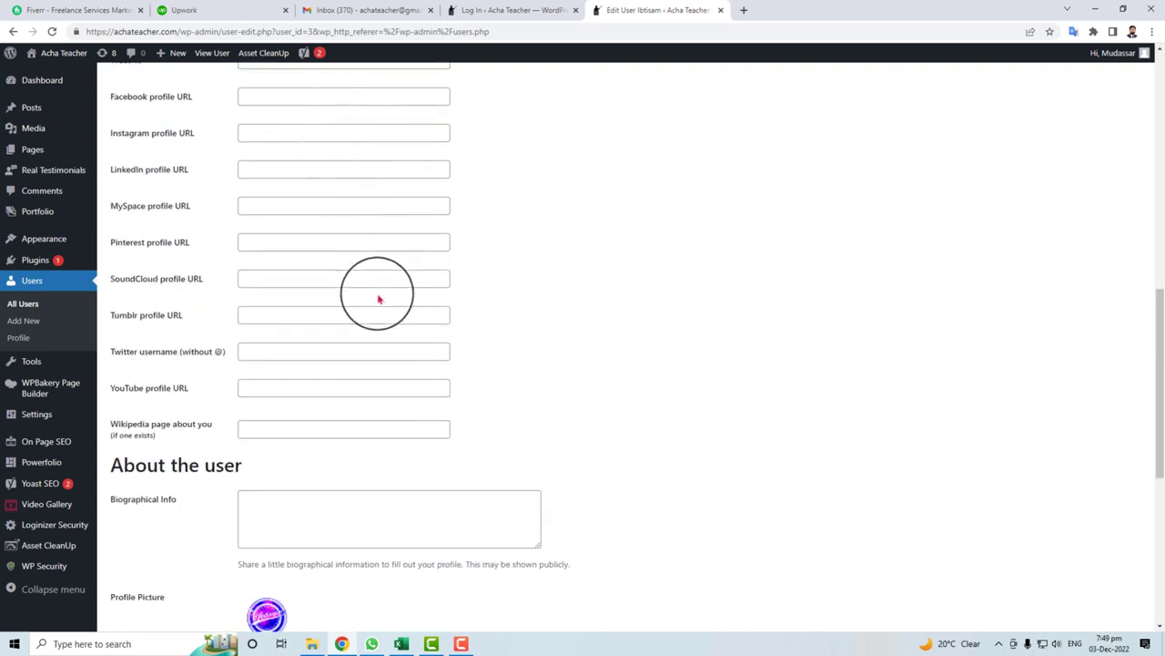
{"action": "scroll", "scroll_direction": "up", "scroll_amount": 3}
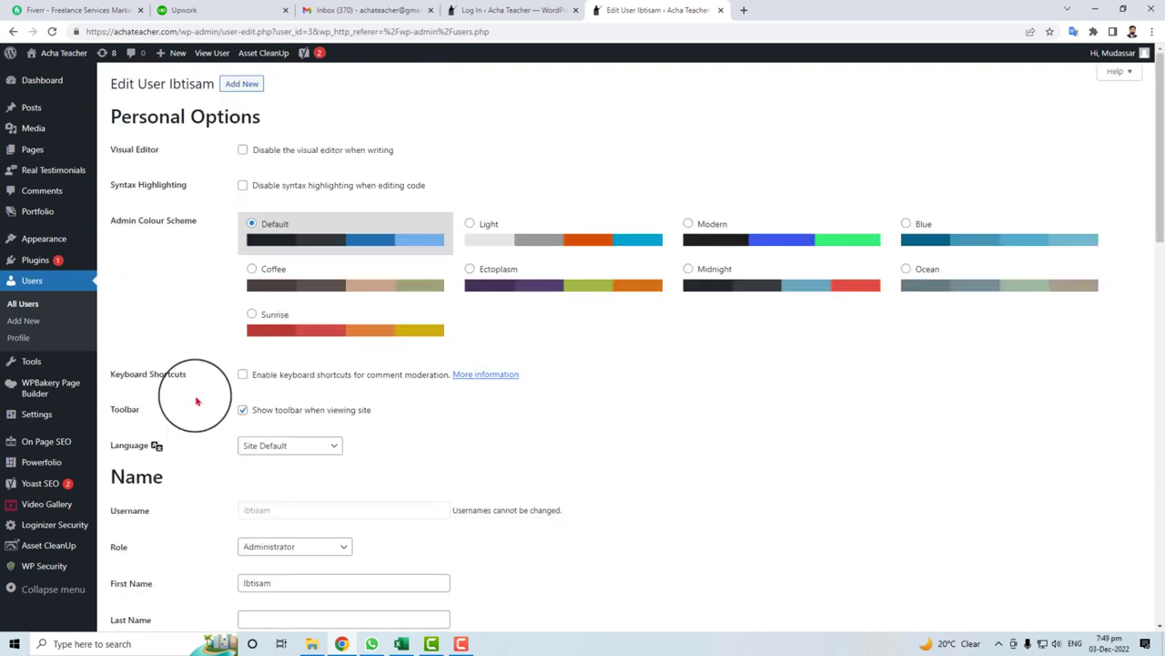